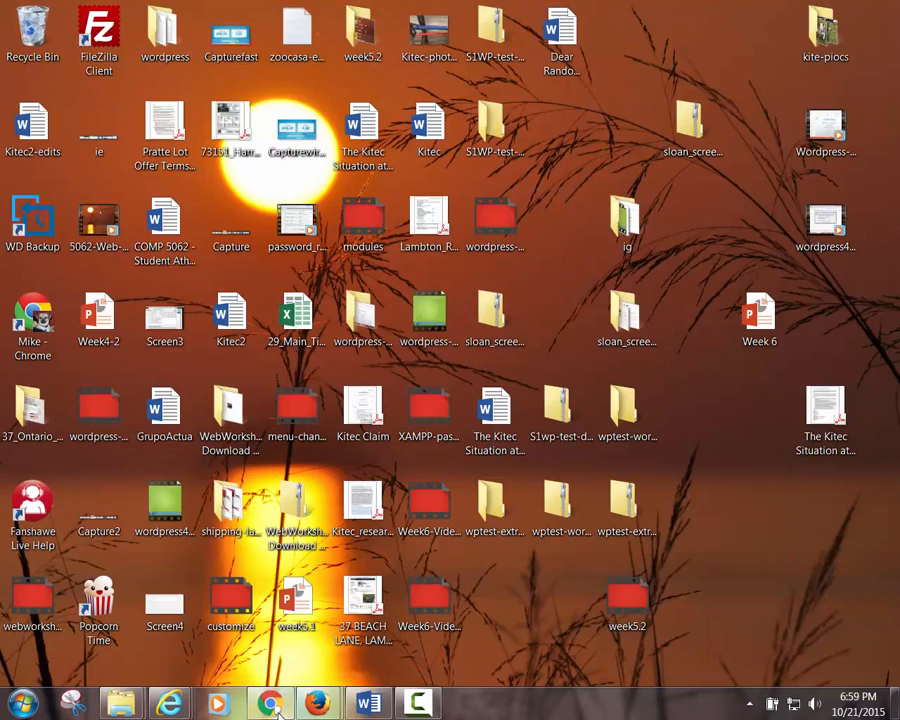
Bring Chrome forward from the Widgets page and switch to the localhost phpMyAdmin tab
click(271, 703)
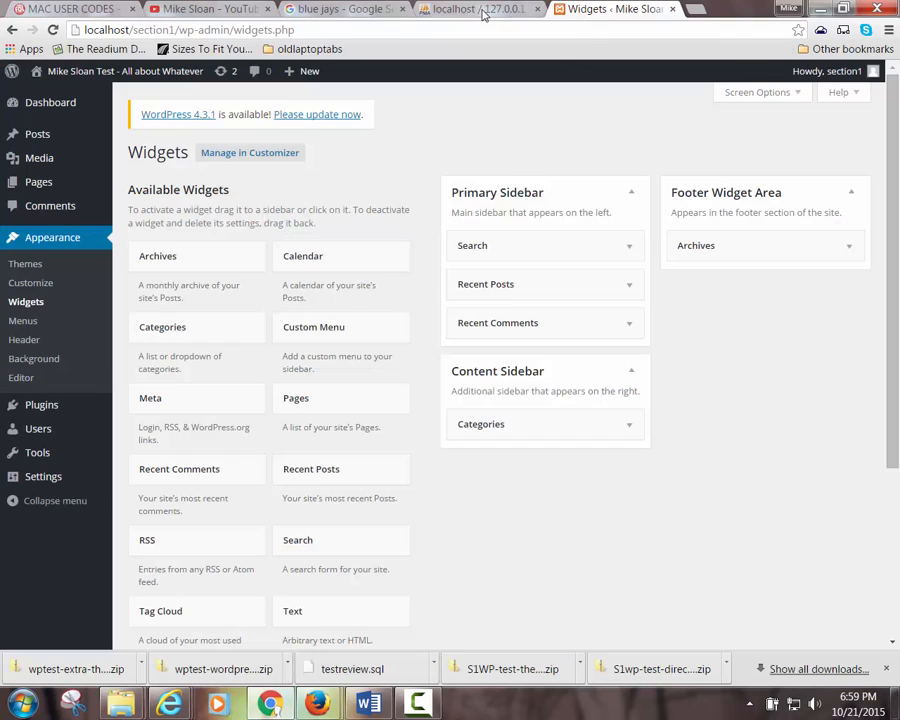
click(460, 9)
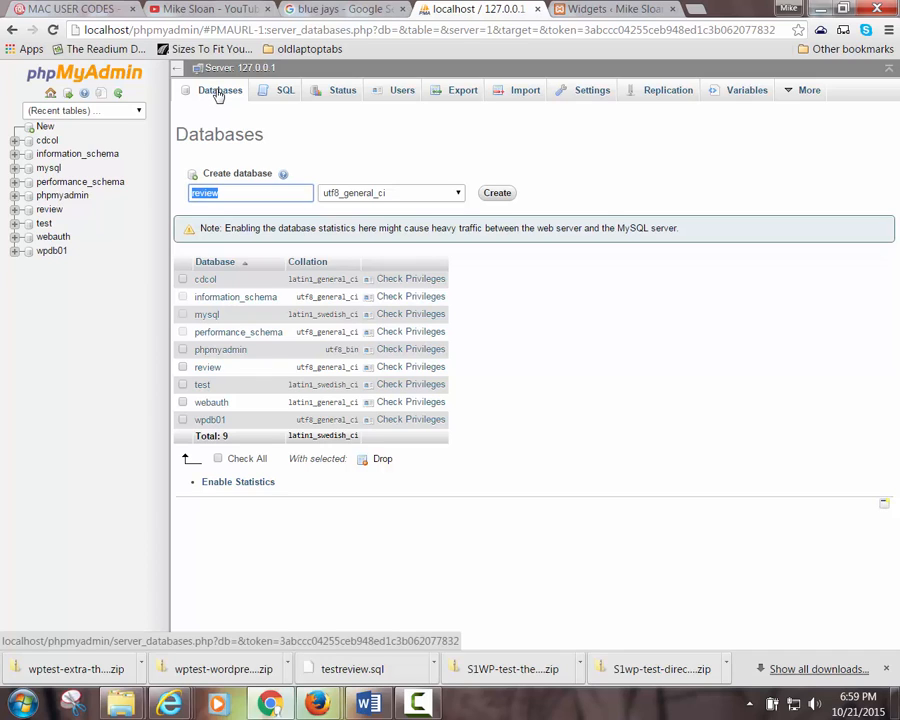
mouse_move(660, 450)
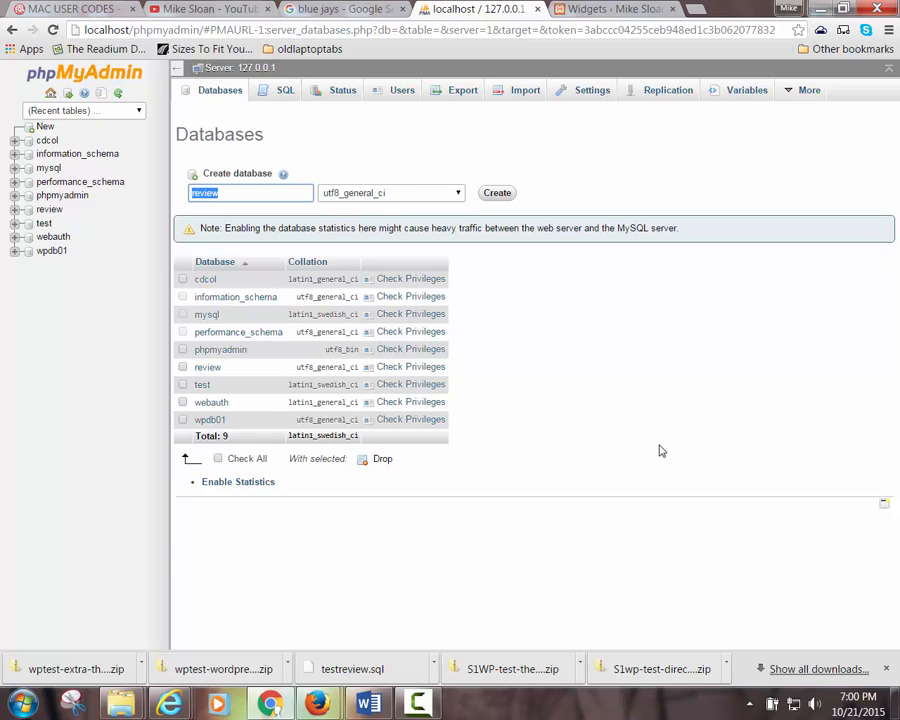
mouse_move(123, 703)
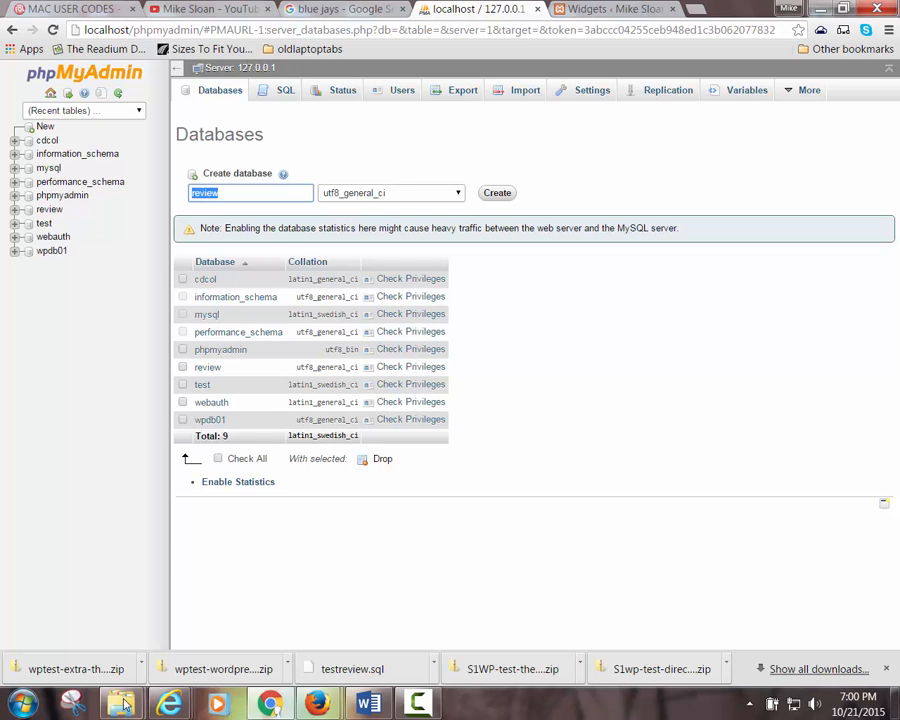
mouse_move(122, 703)
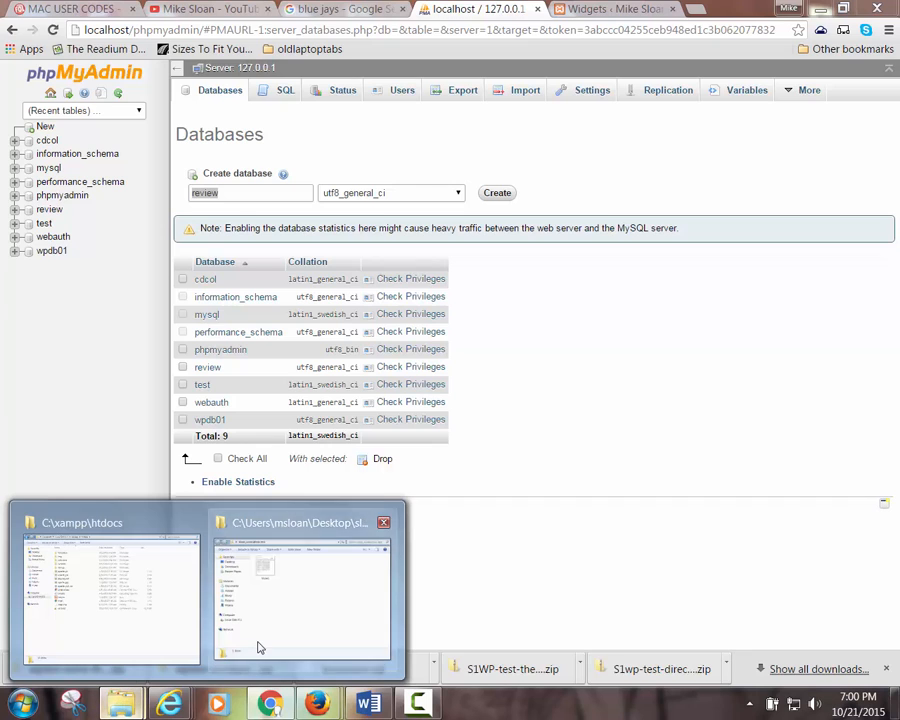
Bring up the C:\xampp\htdocs window and select the section1 folder
click(110, 595)
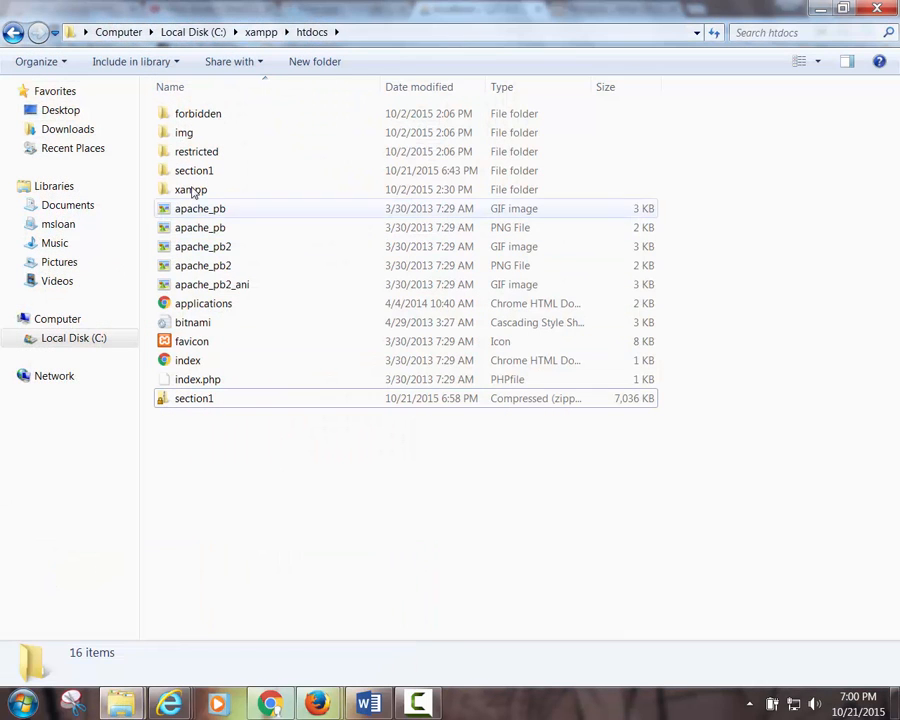
click(194, 170)
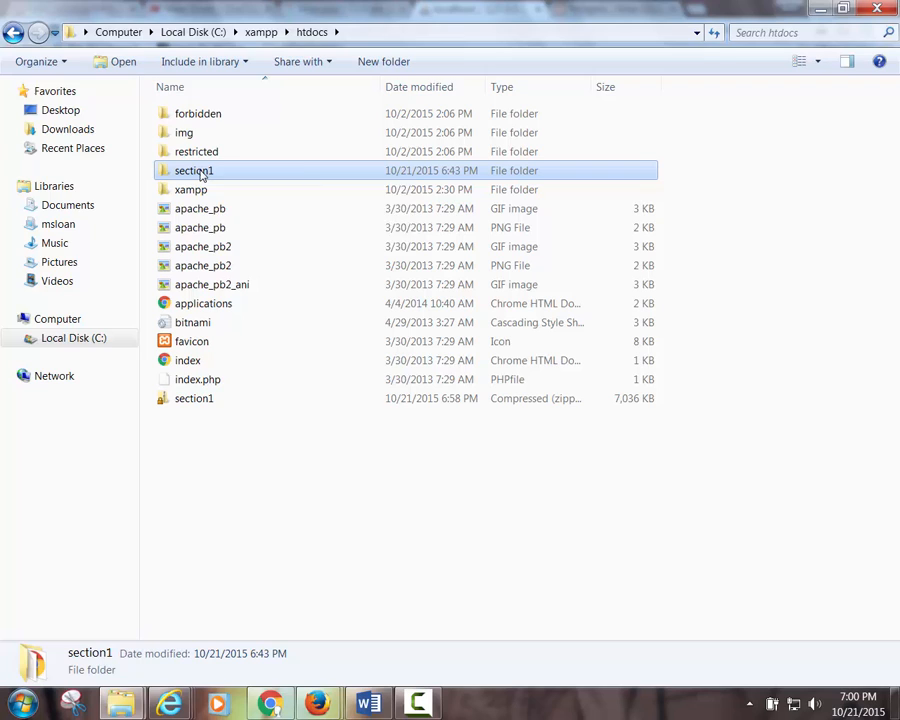
mouse_move(194, 170)
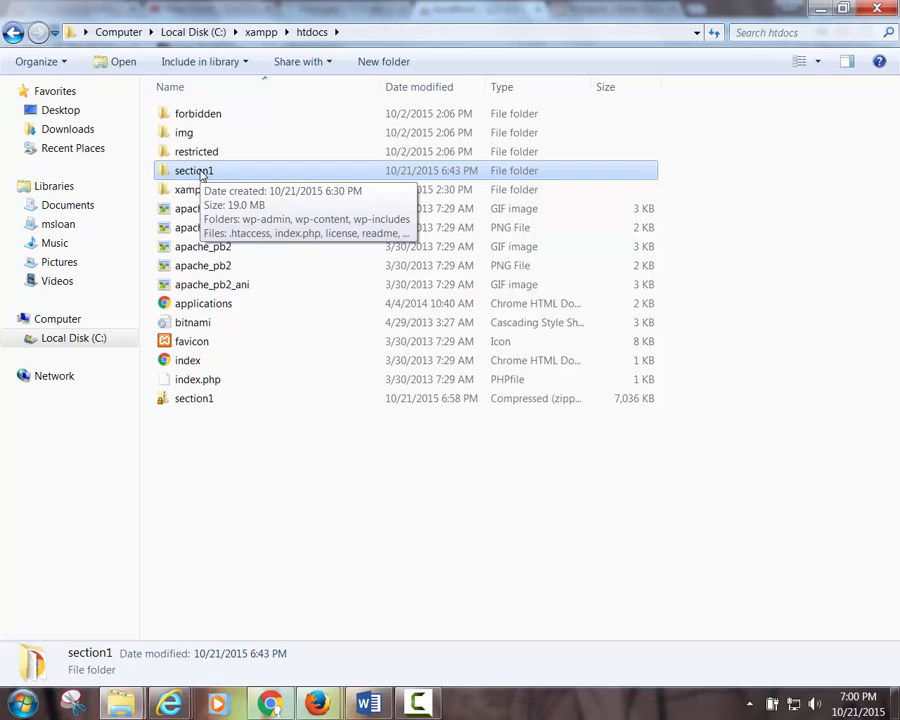
mouse_move(787, 7)
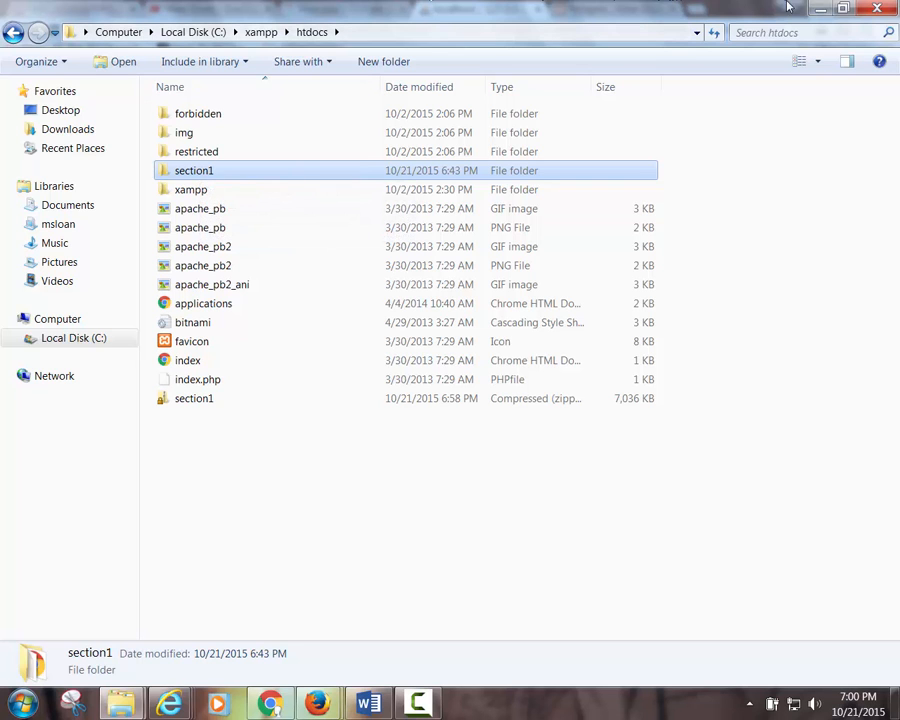
Switch back to phpMyAdmin's Databases list and tick the review database
click(270, 703)
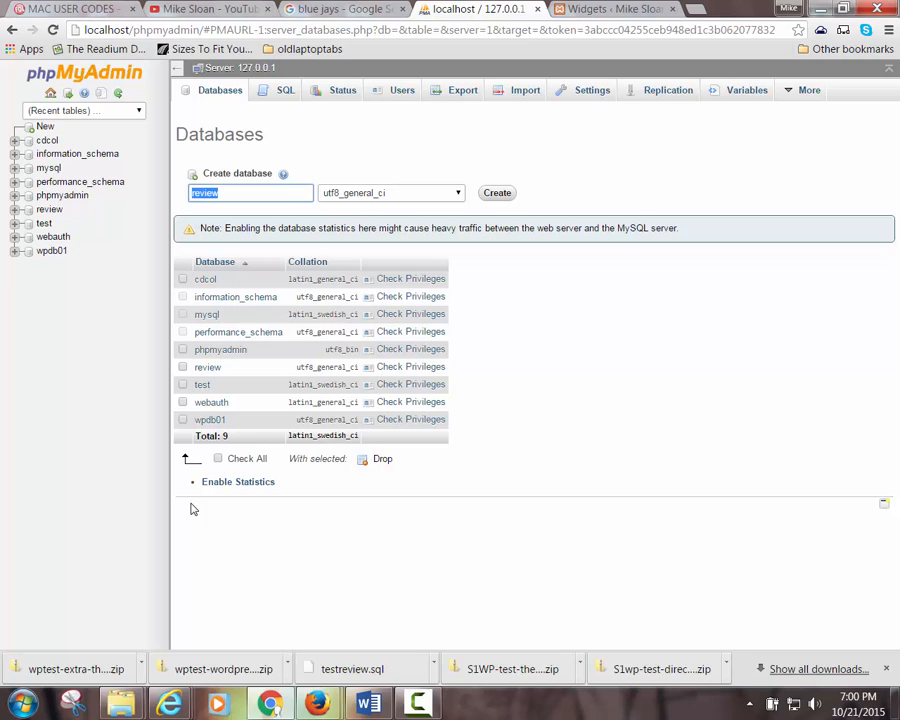
mouse_move(196, 526)
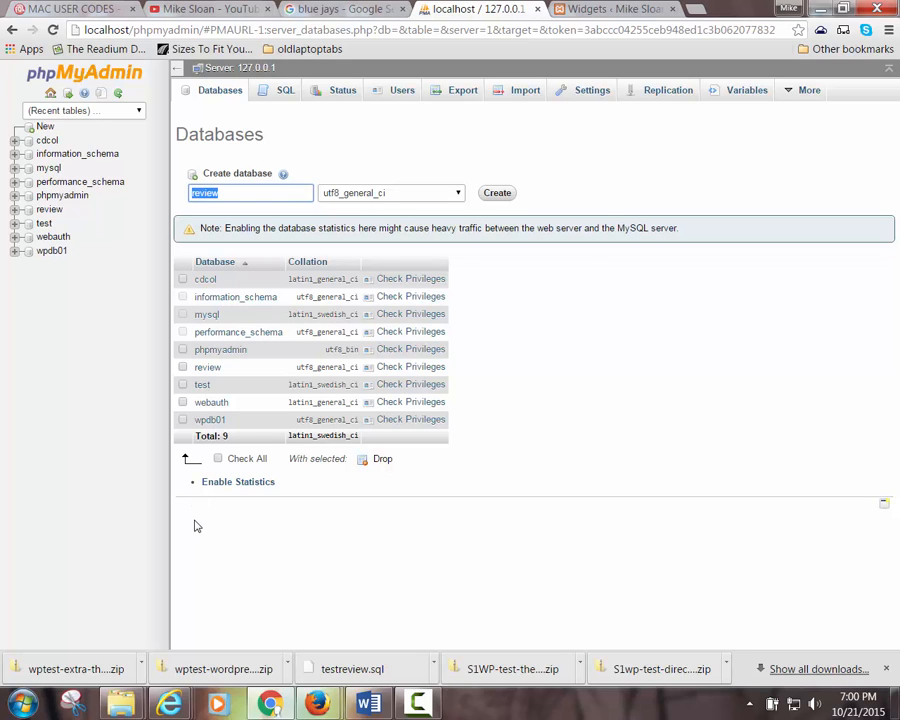
mouse_move(203, 533)
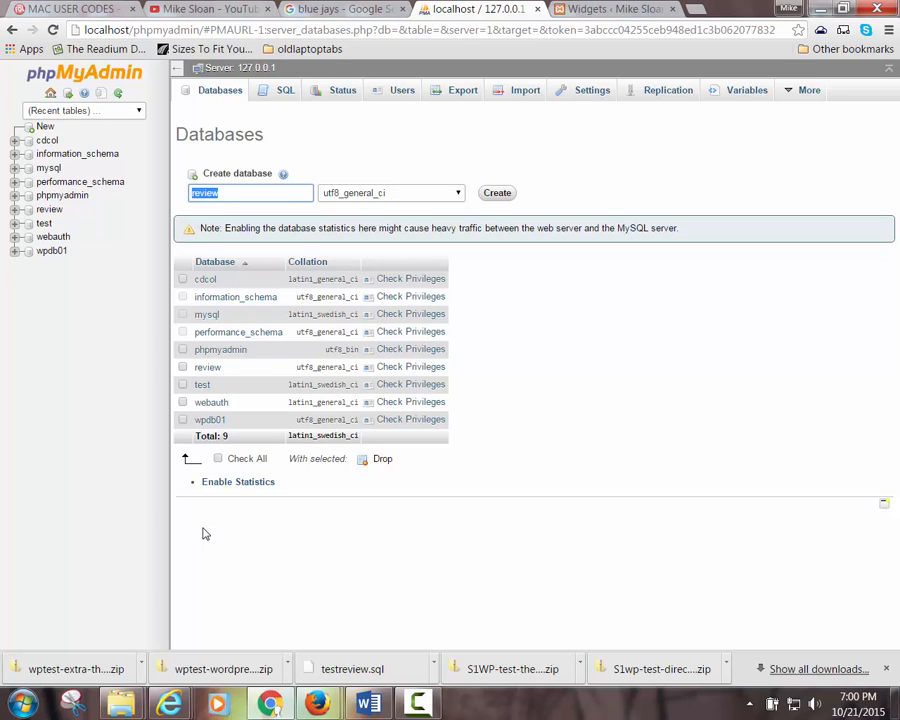
mouse_move(462, 90)
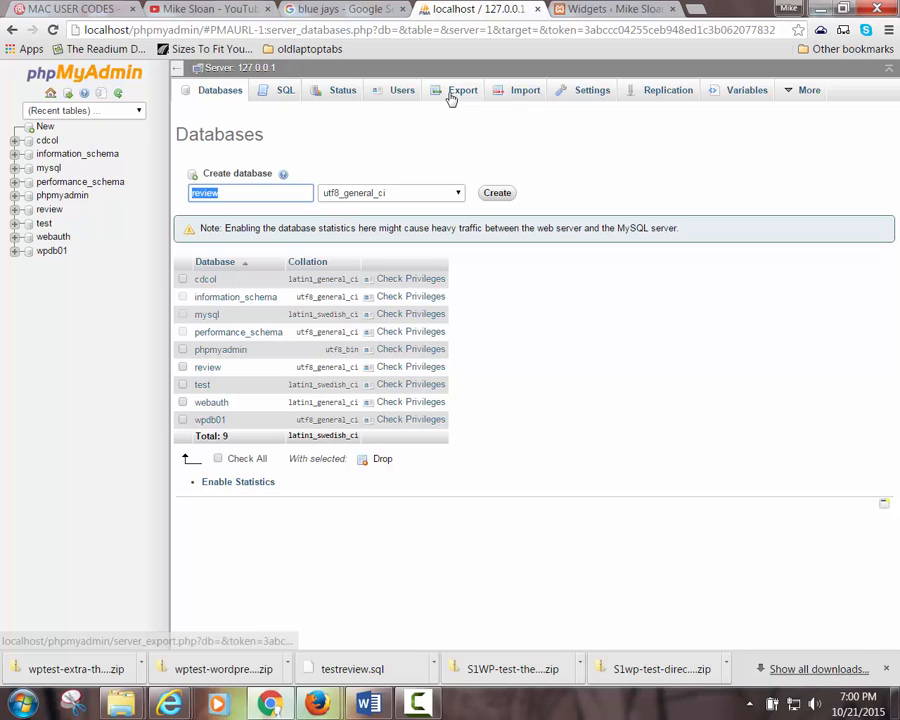
mouse_move(453, 104)
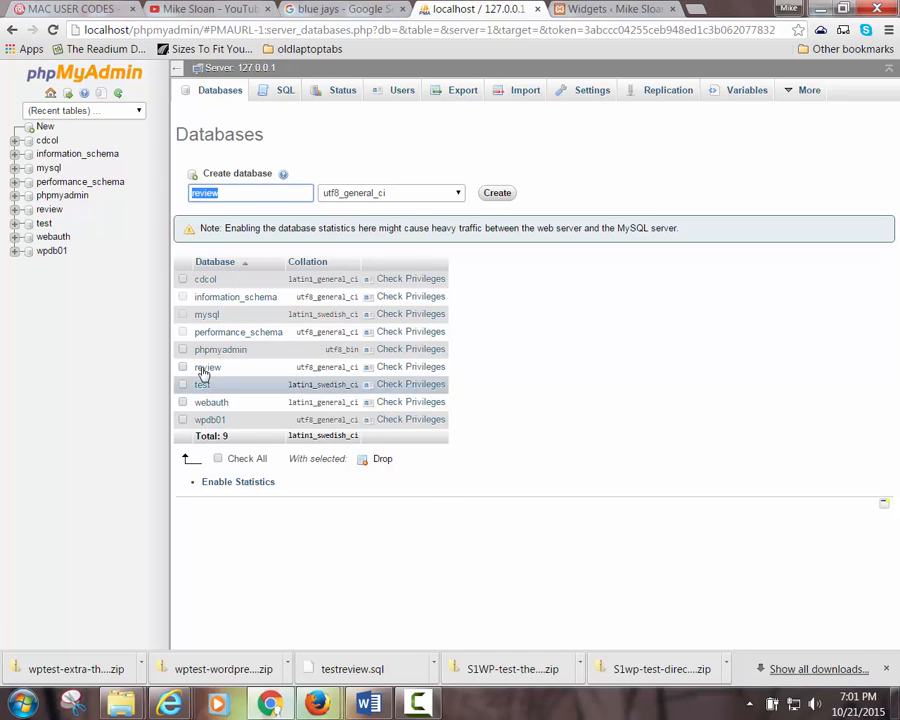
click(182, 367)
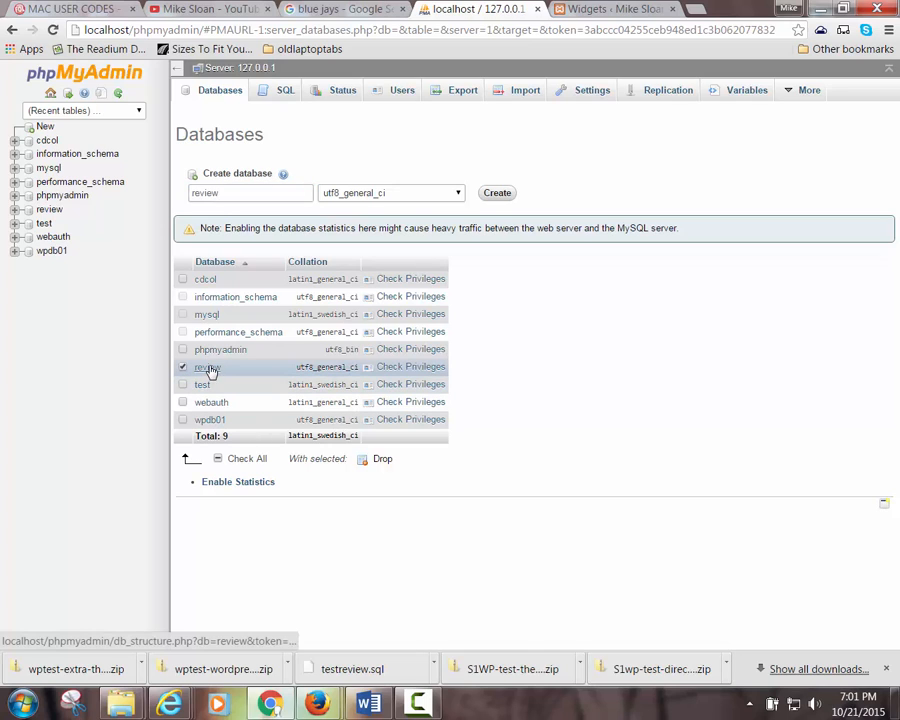
Open the review database's Export tab and run a quick SQL export
click(207, 366)
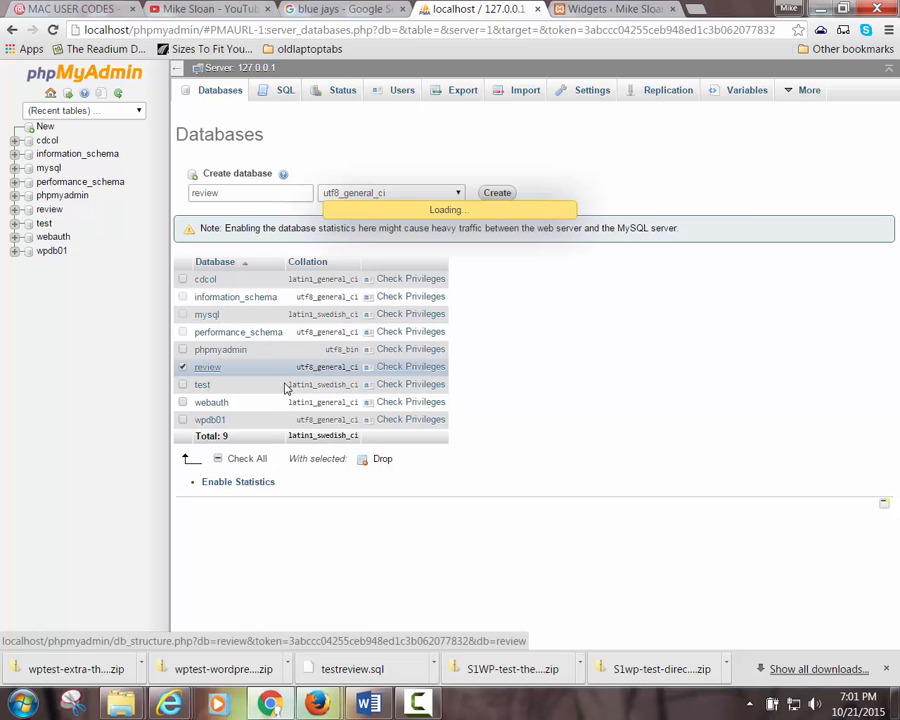
click(207, 366)
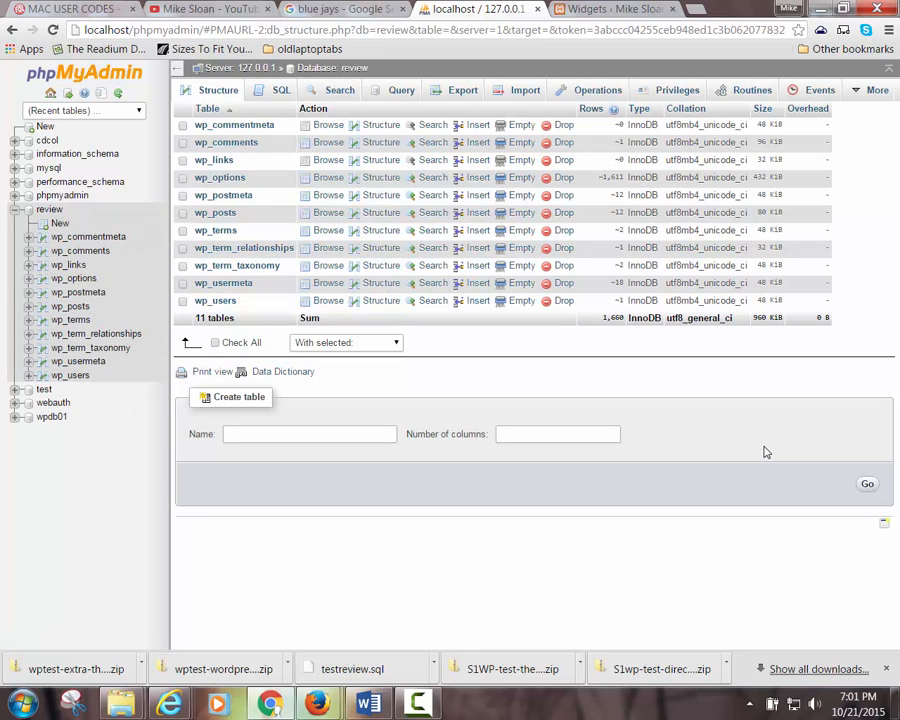
mouse_move(883, 381)
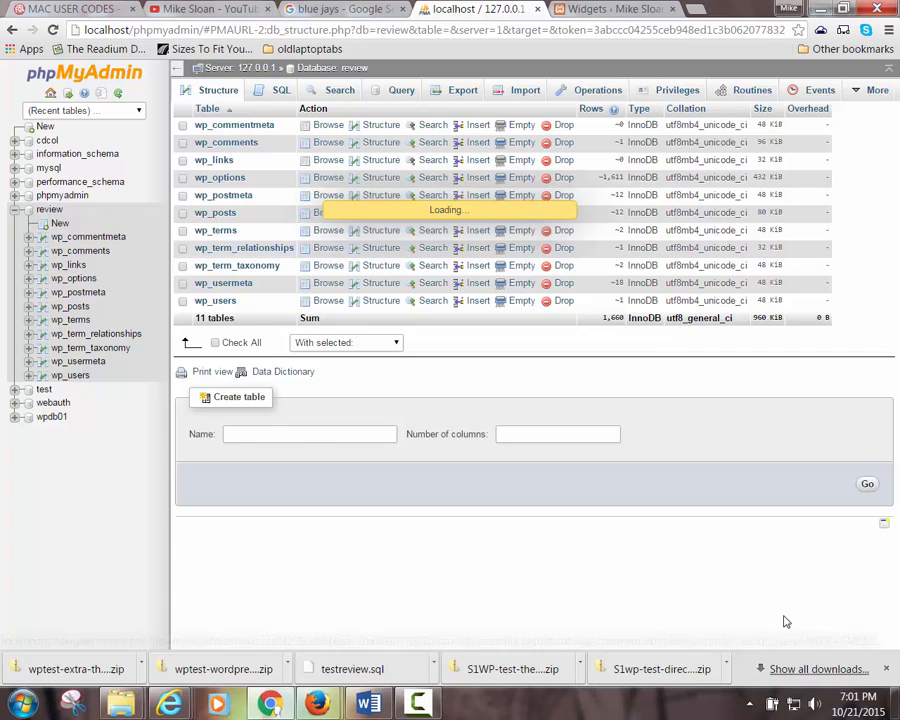
click(463, 90)
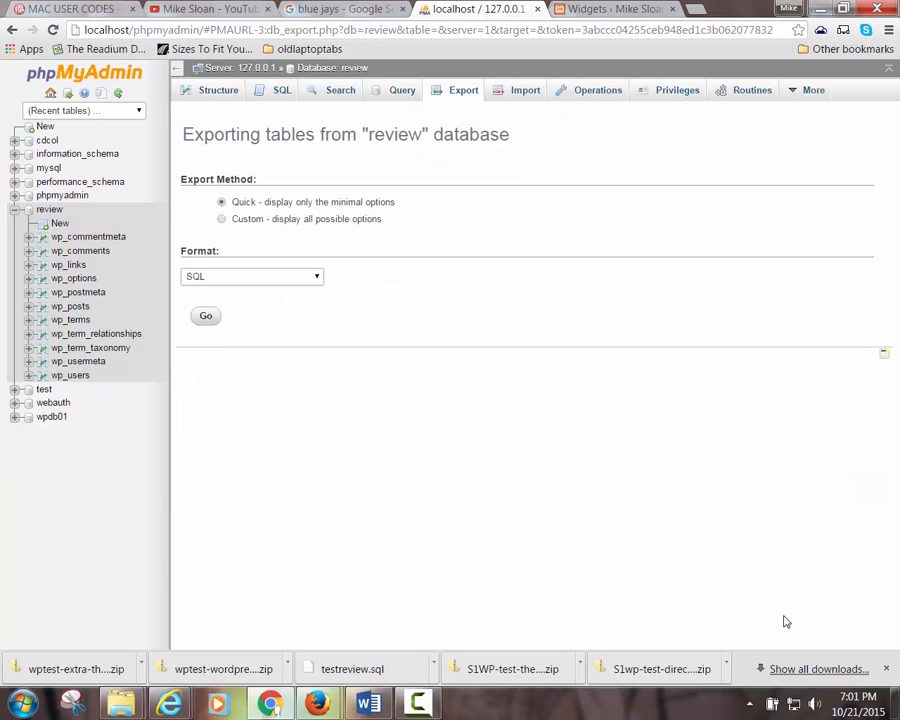
mouse_move(892, 504)
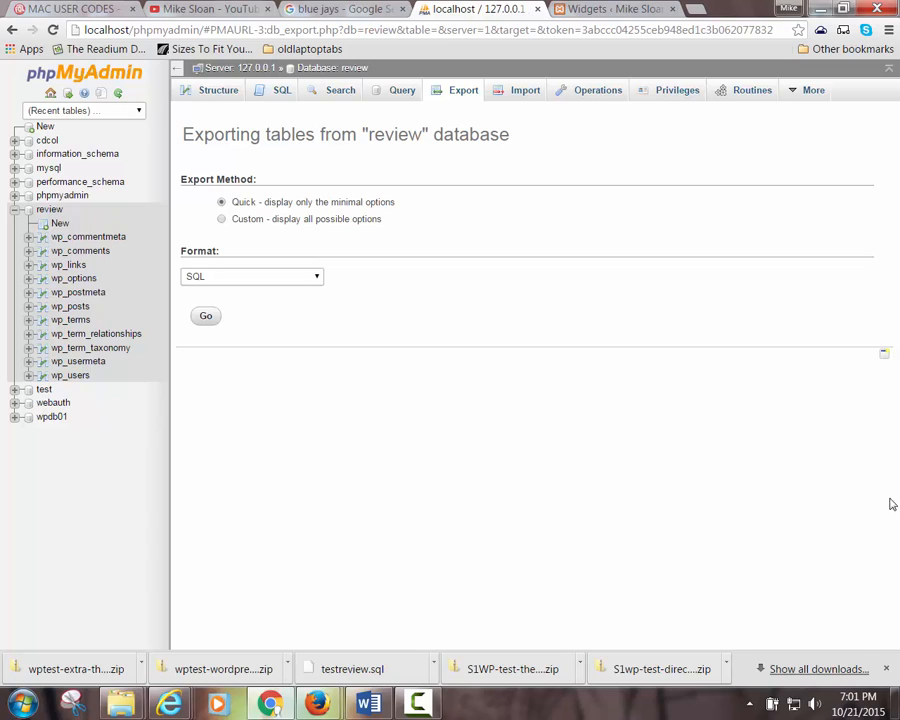
mouse_move(206, 316)
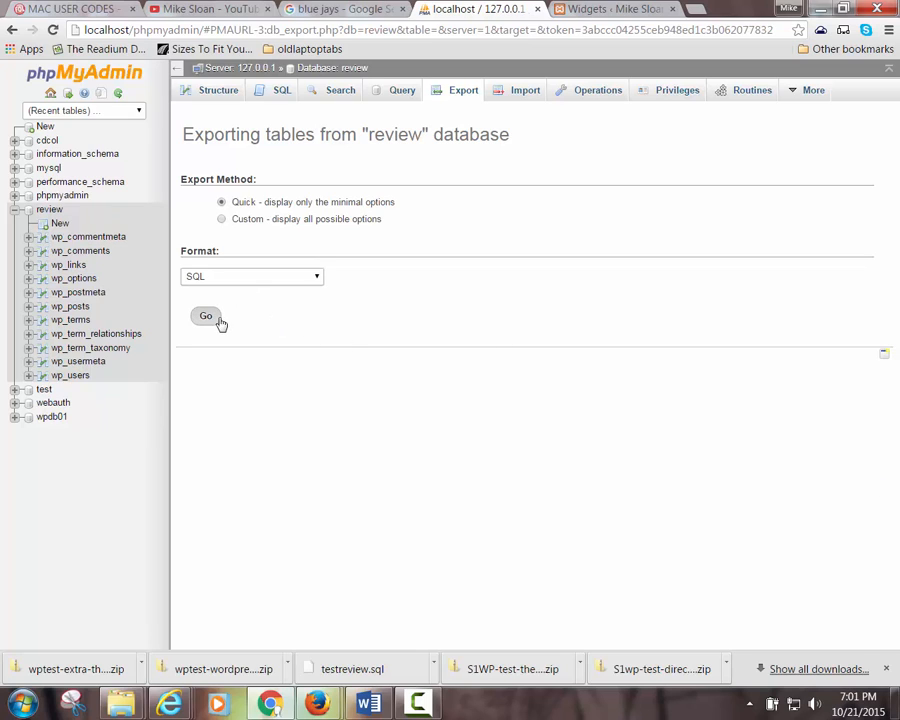
mouse_move(500, 361)
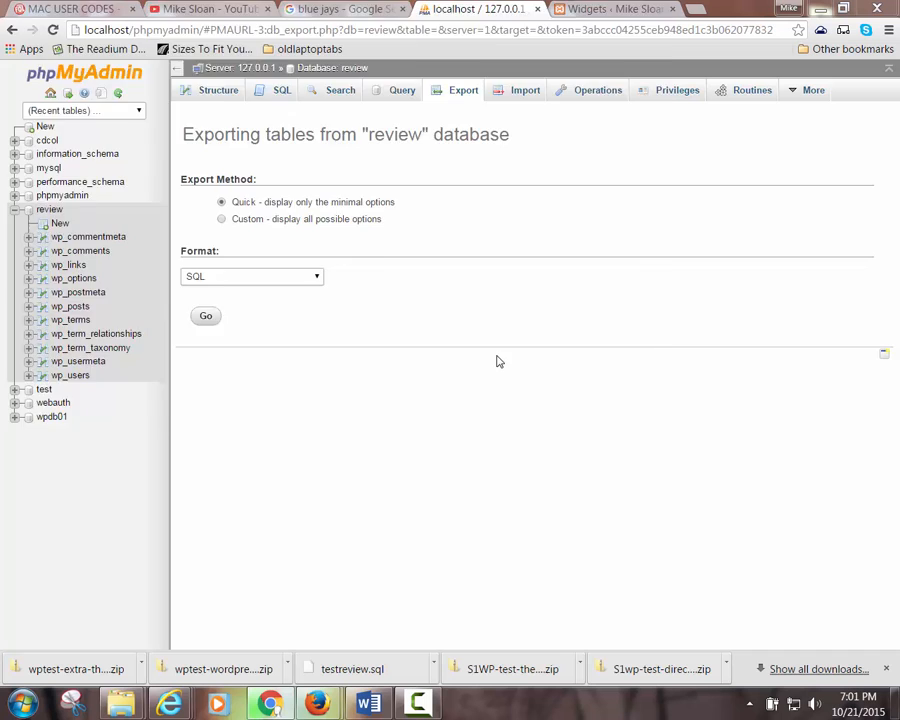
click(205, 315)
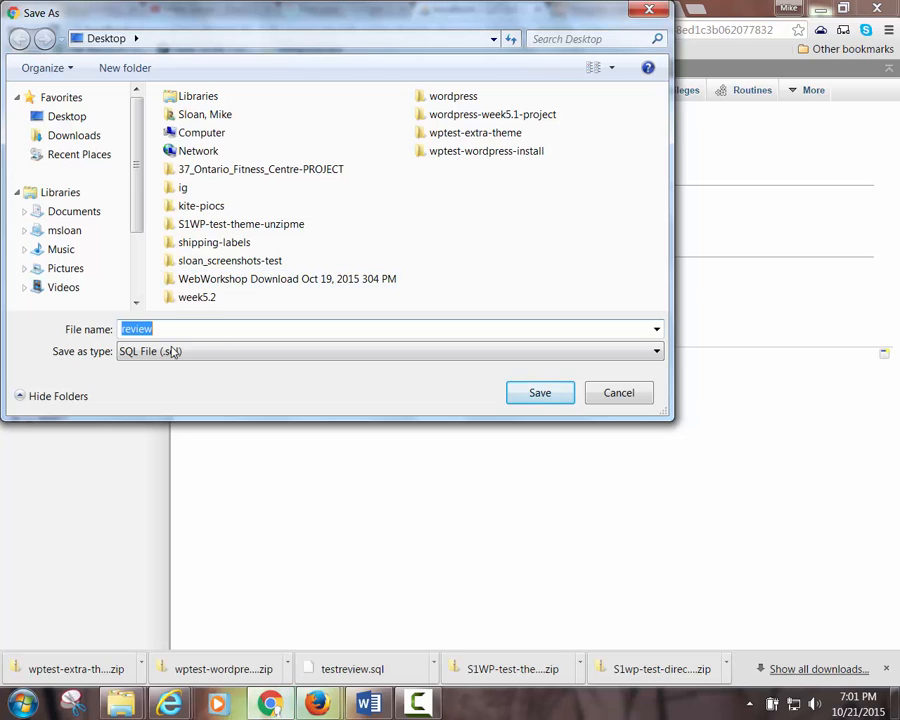
mouse_move(332, 462)
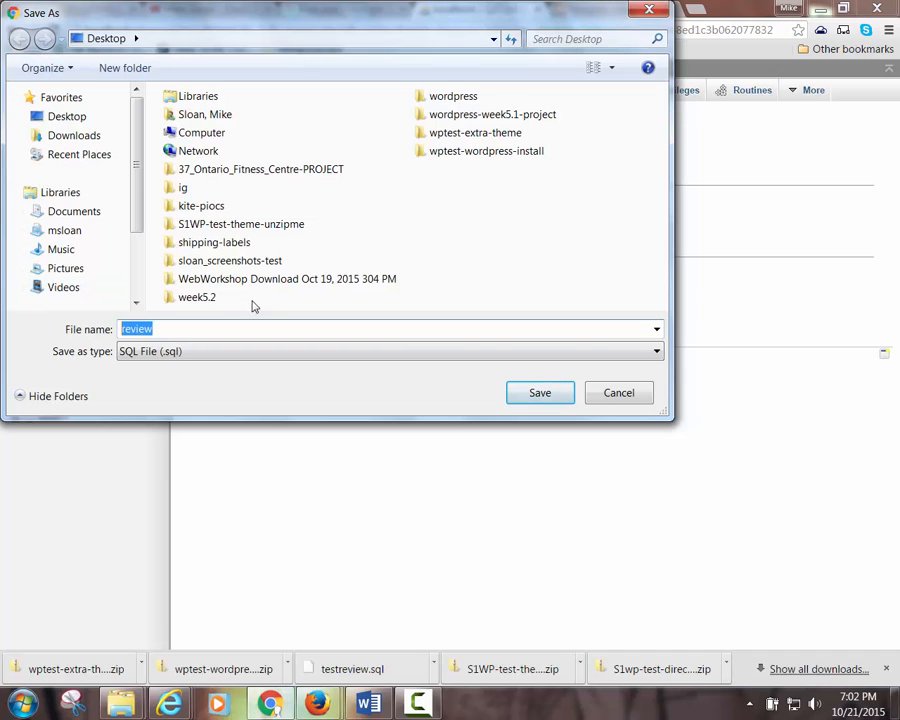
mouse_move(519, 410)
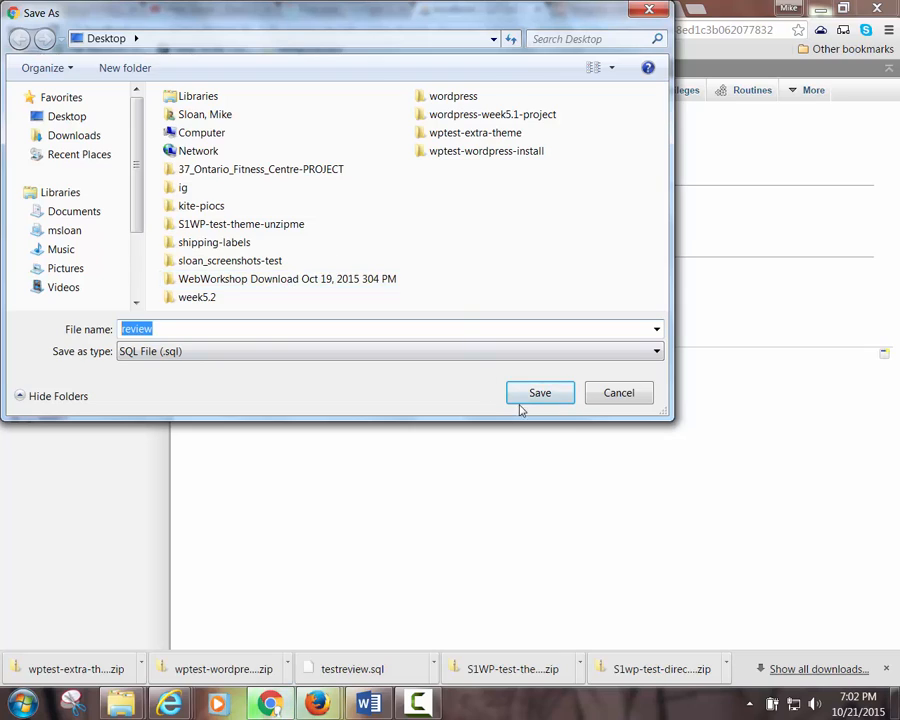
Save the export to the Desktop as review, type SQL File
click(540, 392)
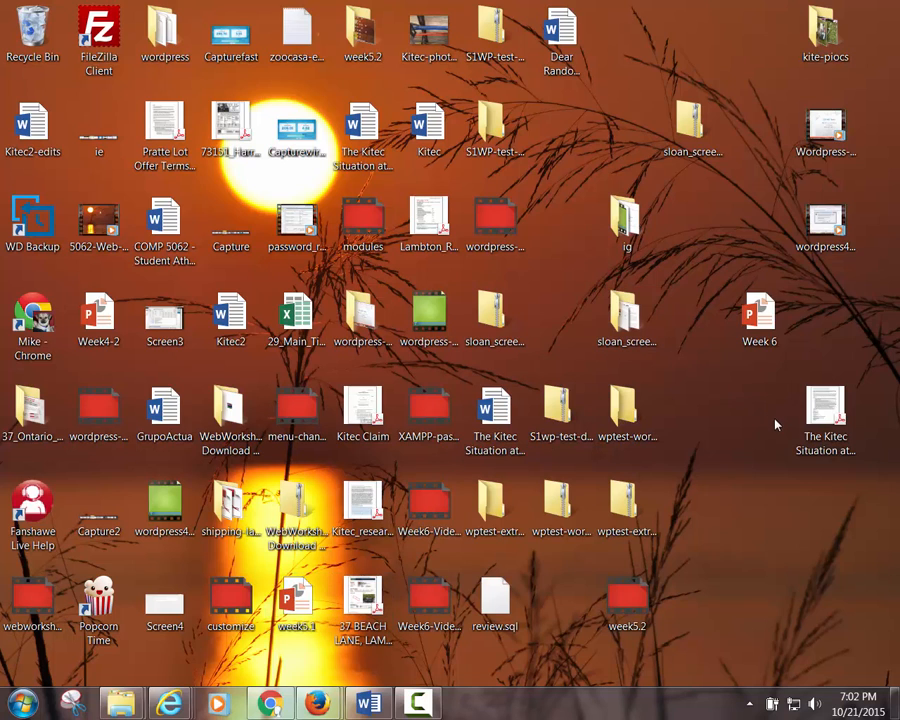
Drag review.sql up the desktop and open it with Edit with Notepad++
drag(495, 600, 560, 130)
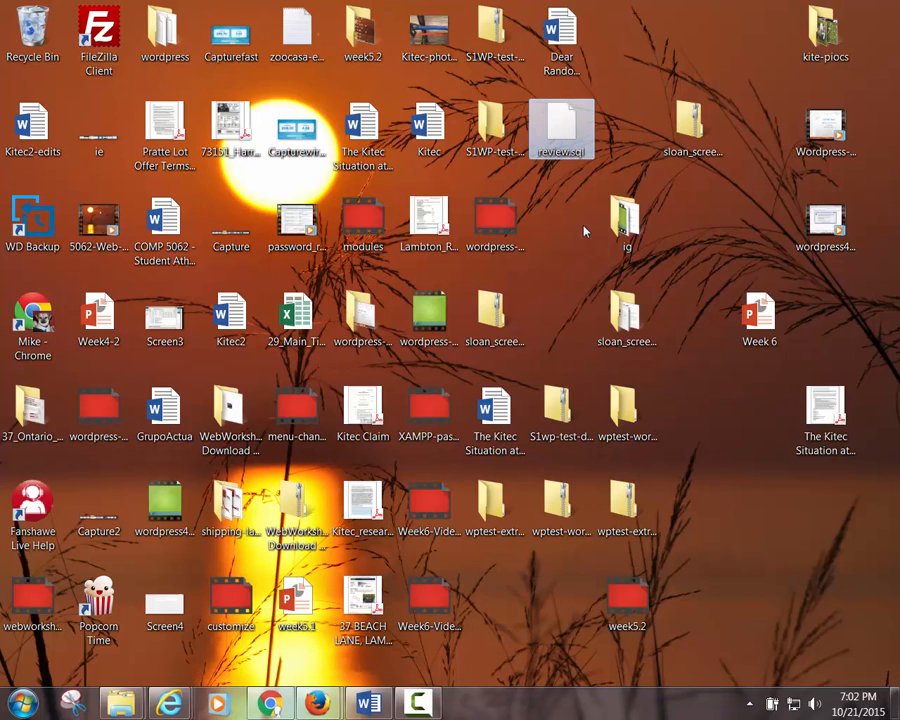
right_click(560, 130)
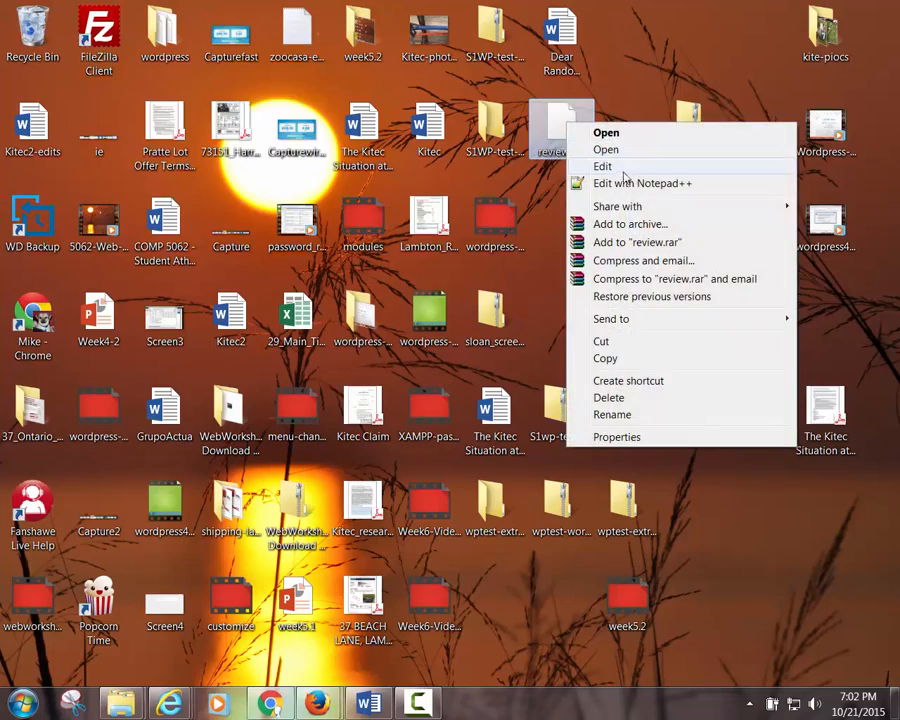
click(642, 183)
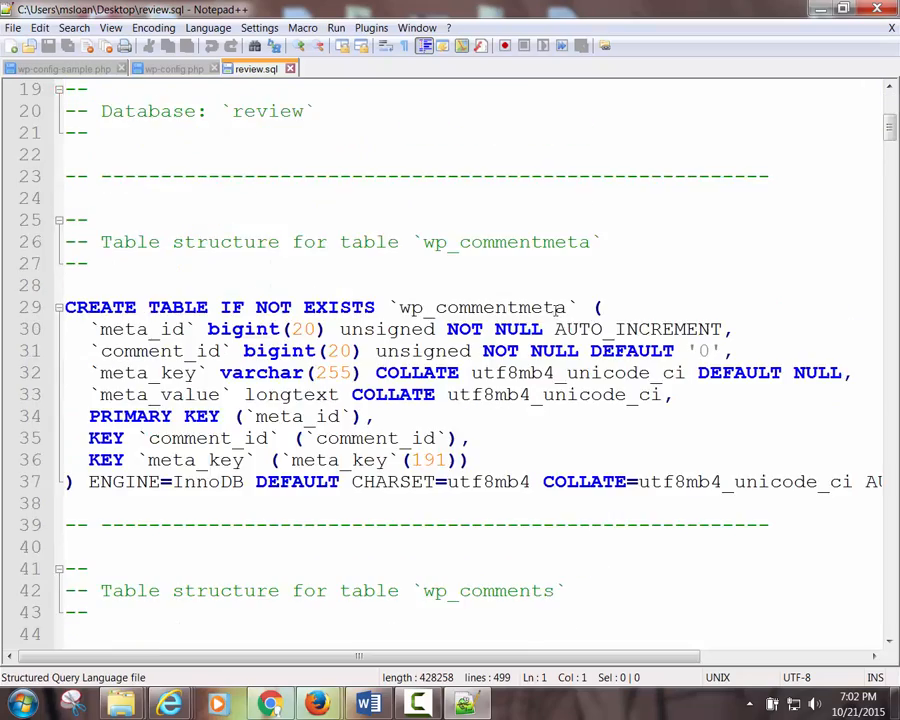
scroll(down, 3)
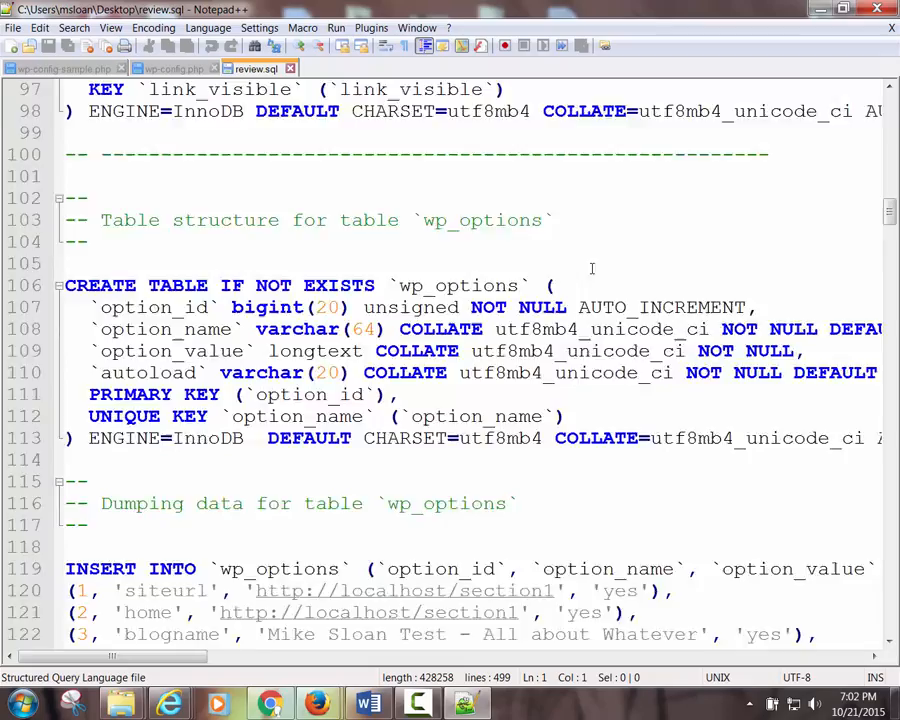
scroll(down, 3)
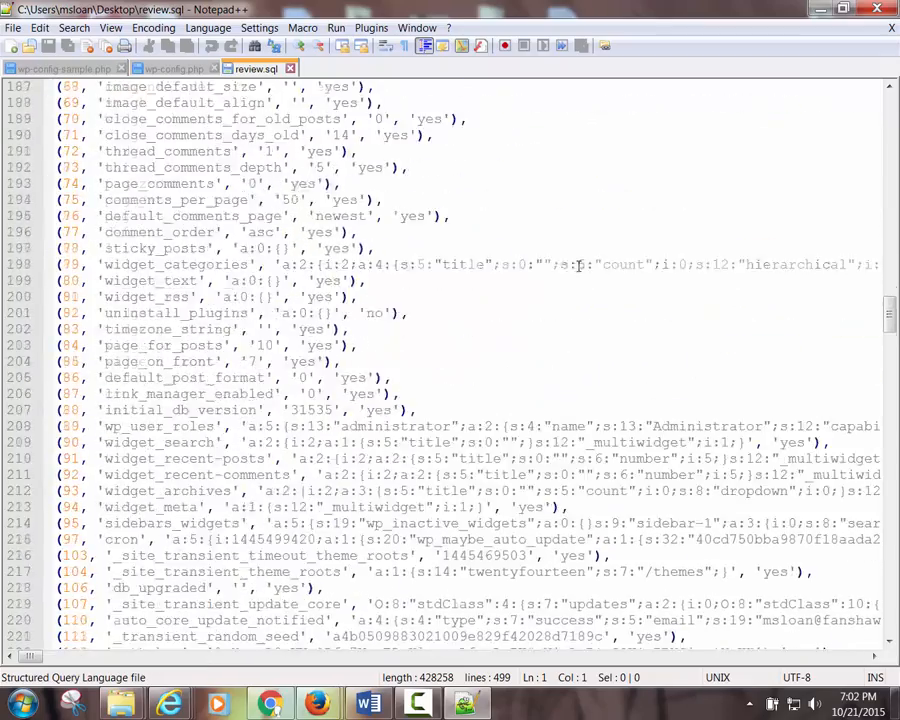
scroll(down, 3)
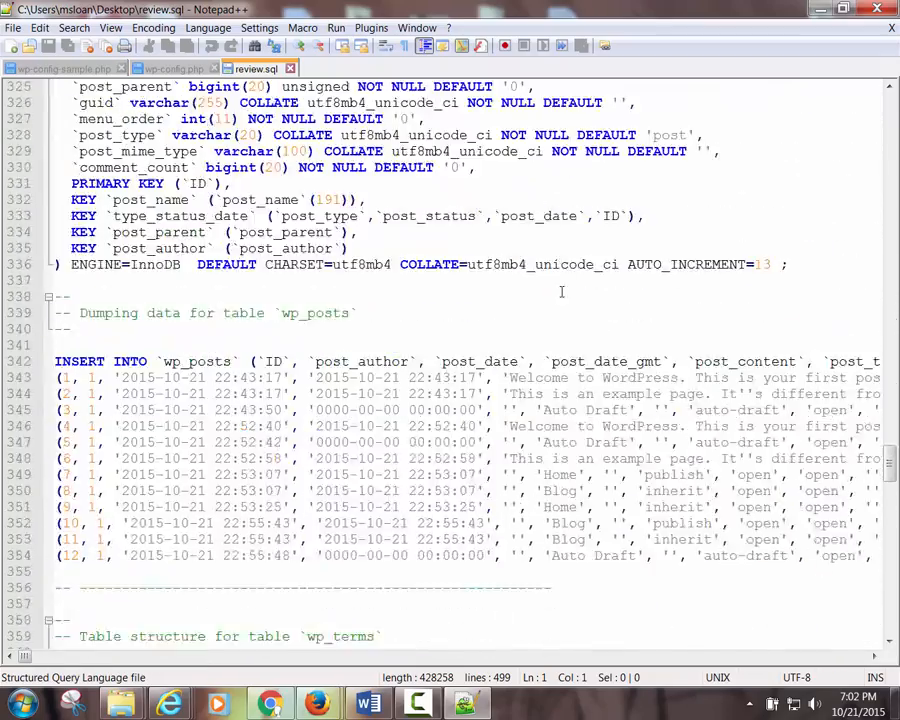
scroll(down, 3)
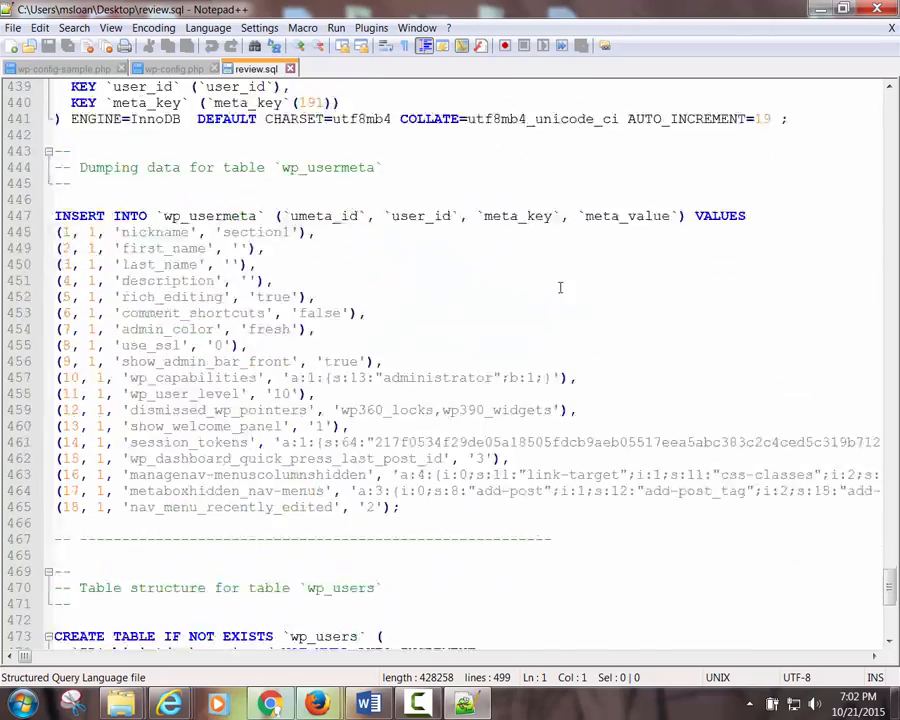
scroll(down, 3)
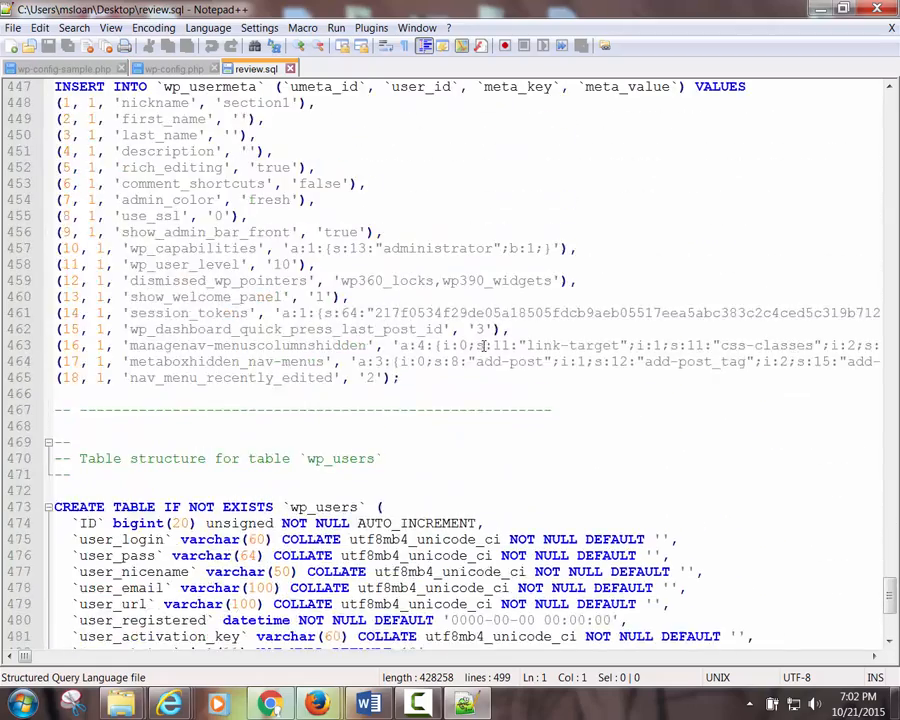
scroll(up, 3)
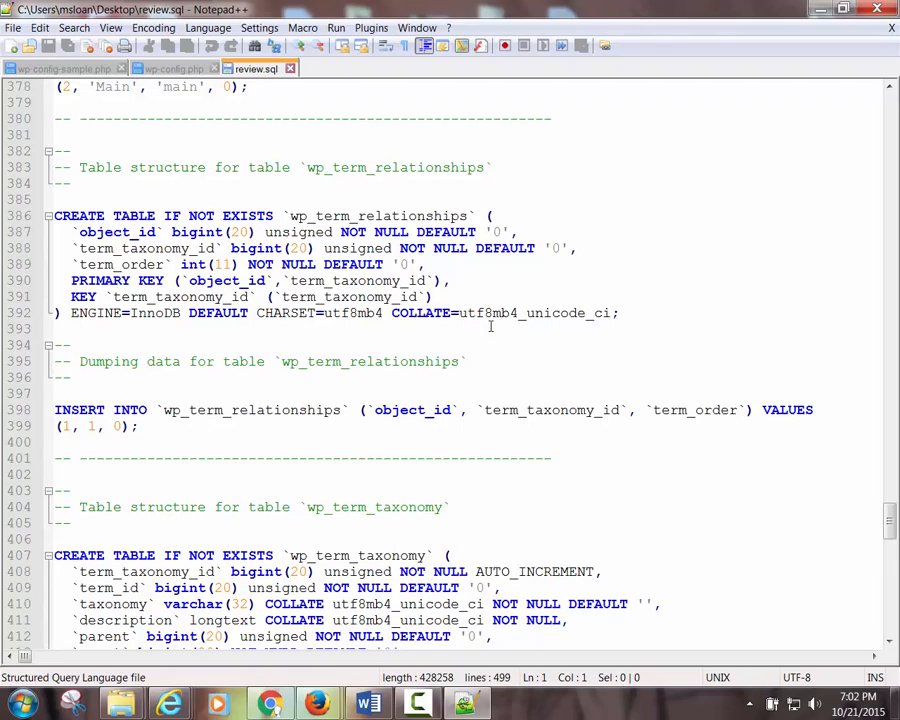
scroll(up, 3)
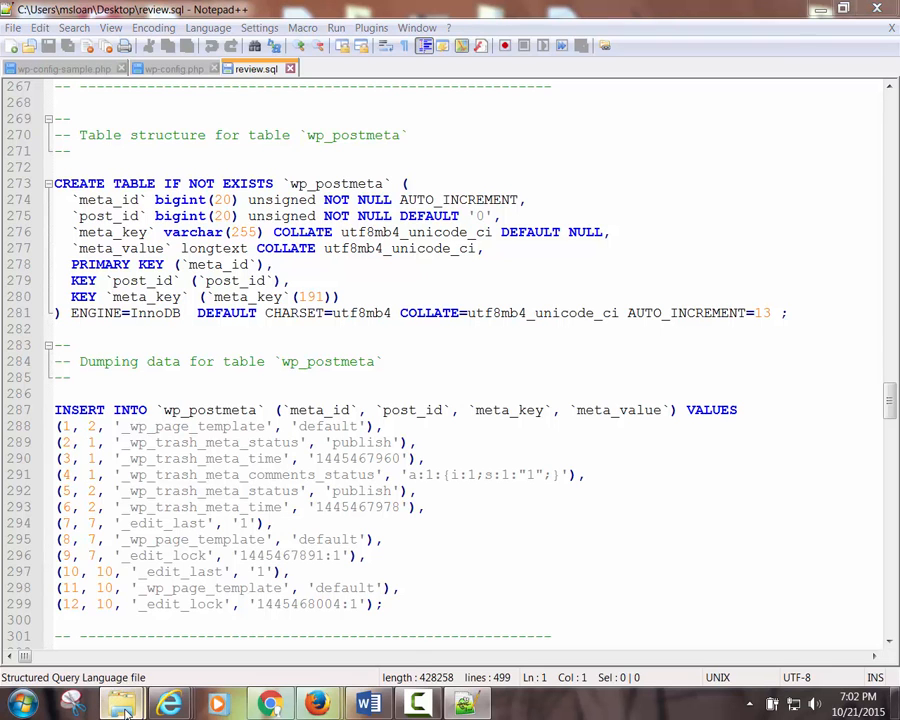
Bring up the C:\xampp\htdocs Explorer window and dismiss it to the desktop
click(120, 703)
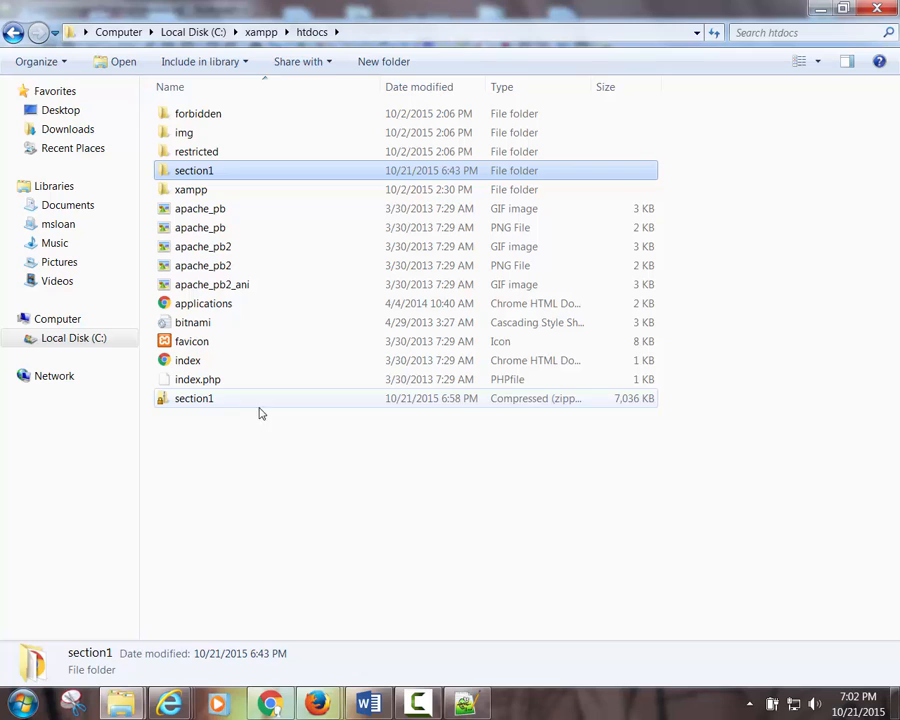
click(194, 398)
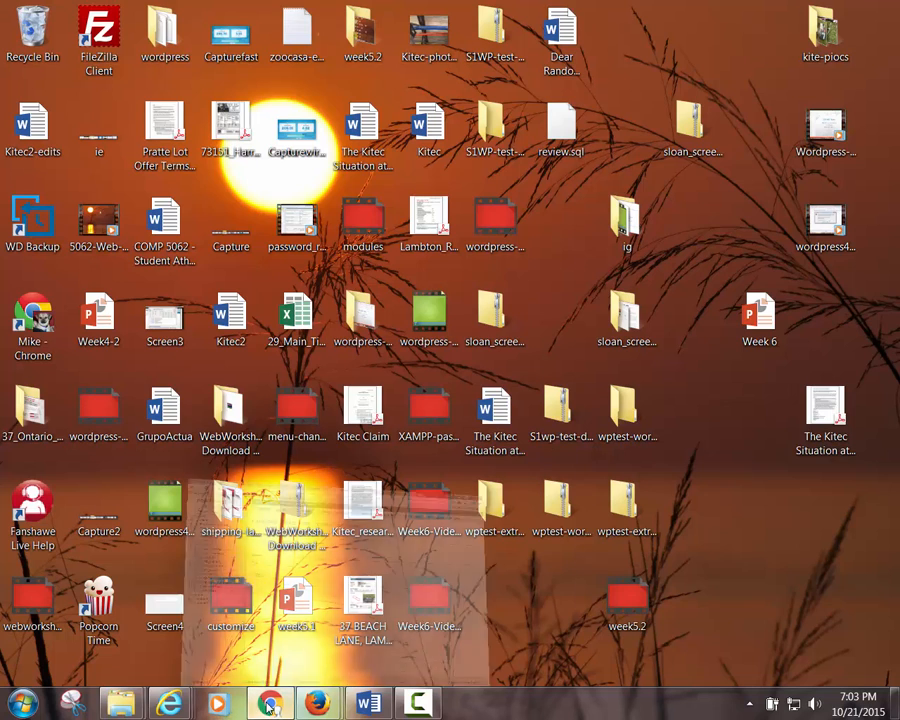
Run the server-level quick SQL export from Chrome, then cancel the 127_0_0_1 Save As dialog
click(268, 703)
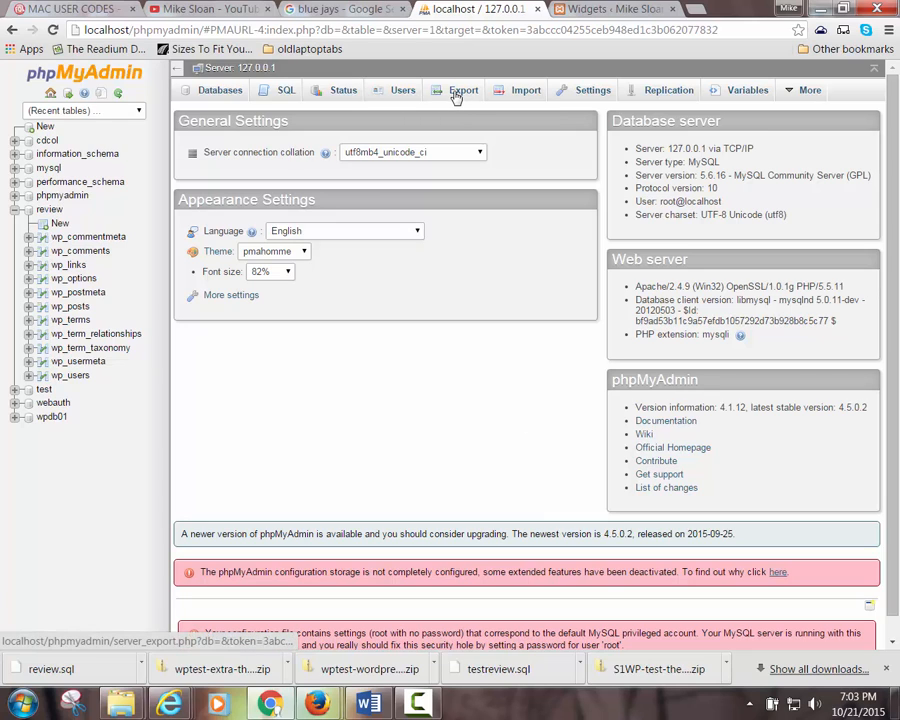
click(456, 90)
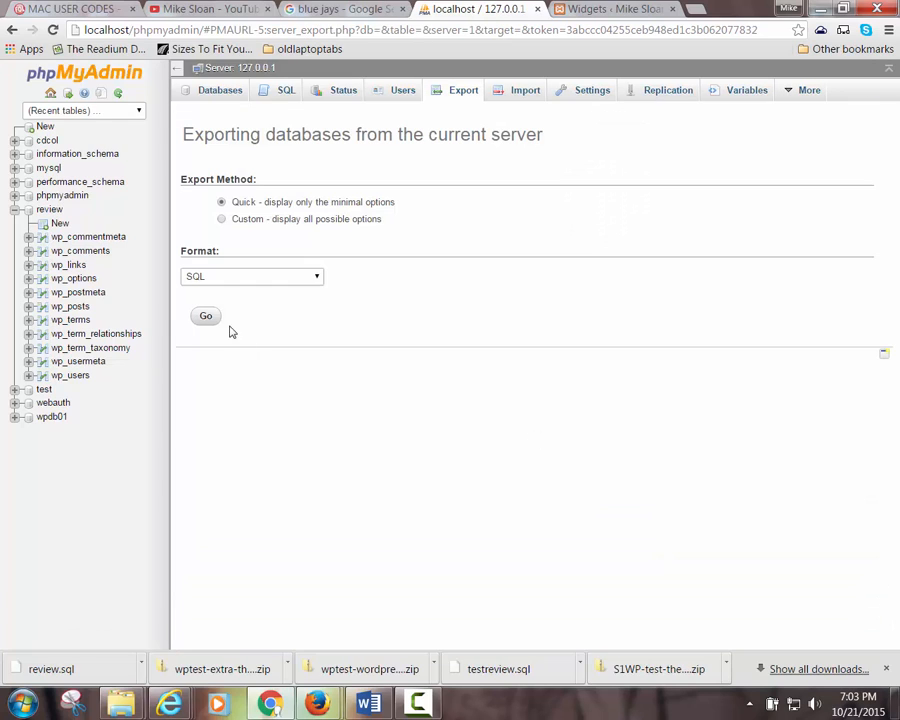
click(205, 316)
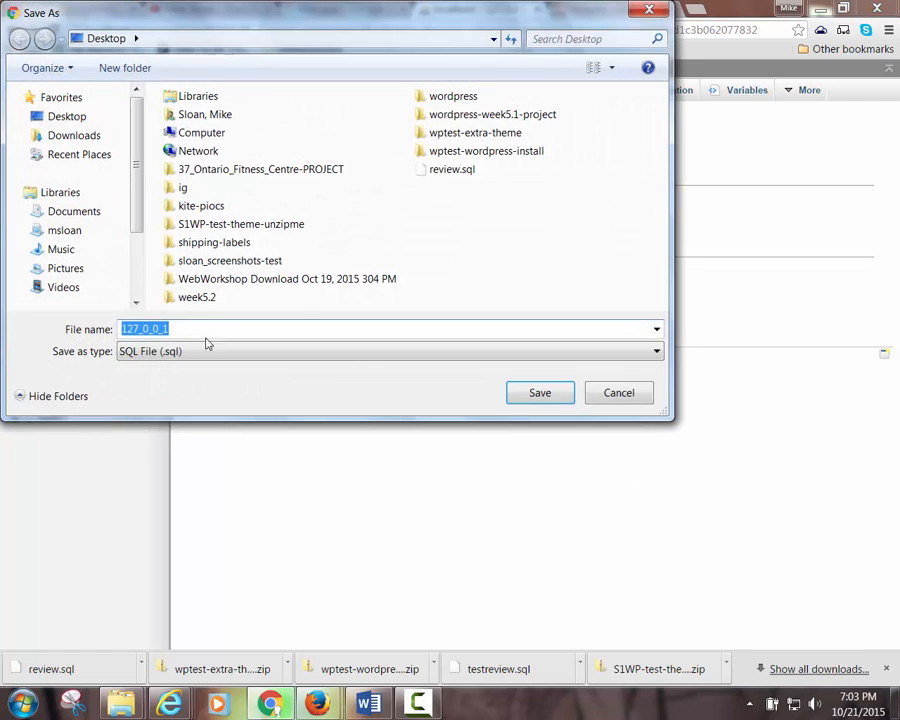
click(155, 328)
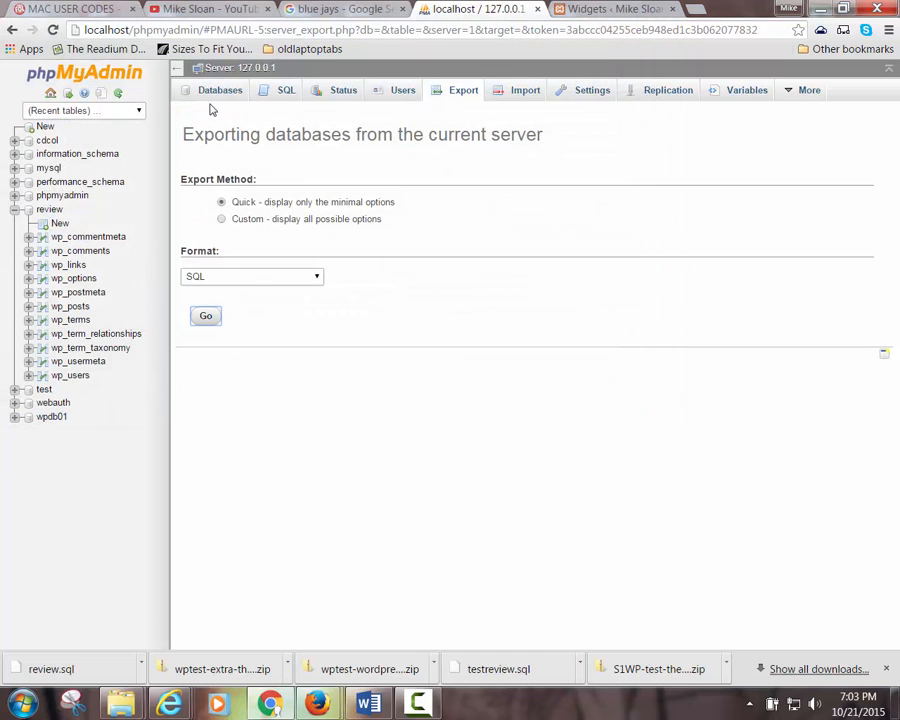
click(219, 90)
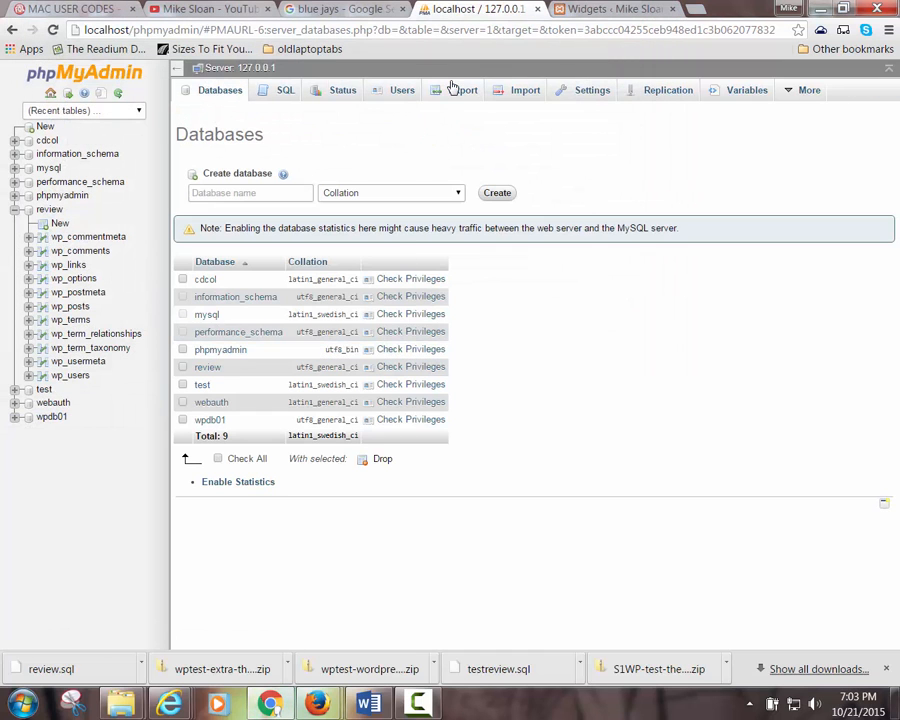
click(463, 90)
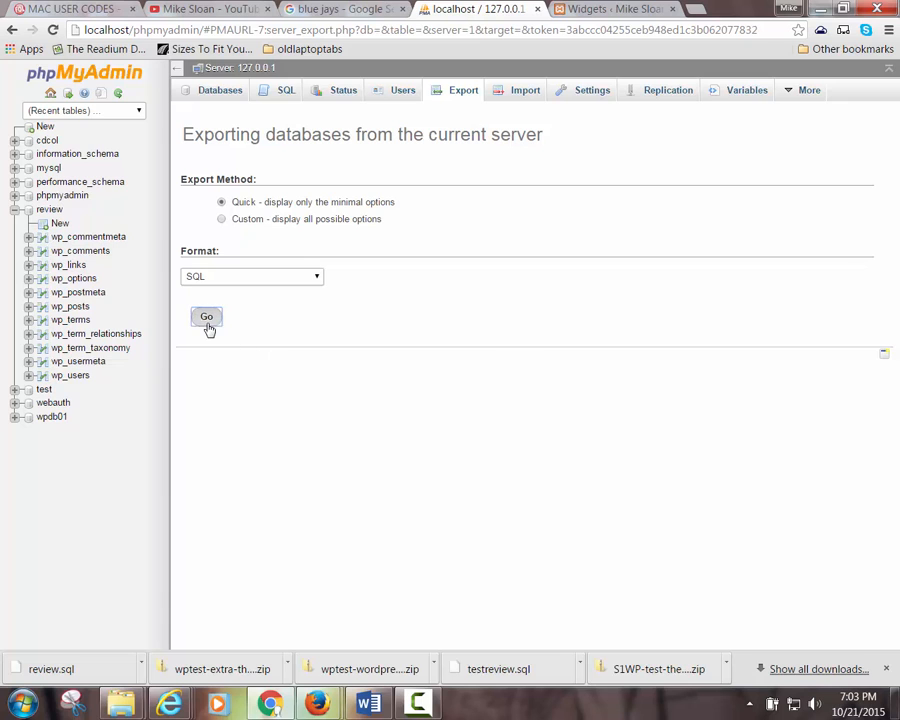
click(206, 317)
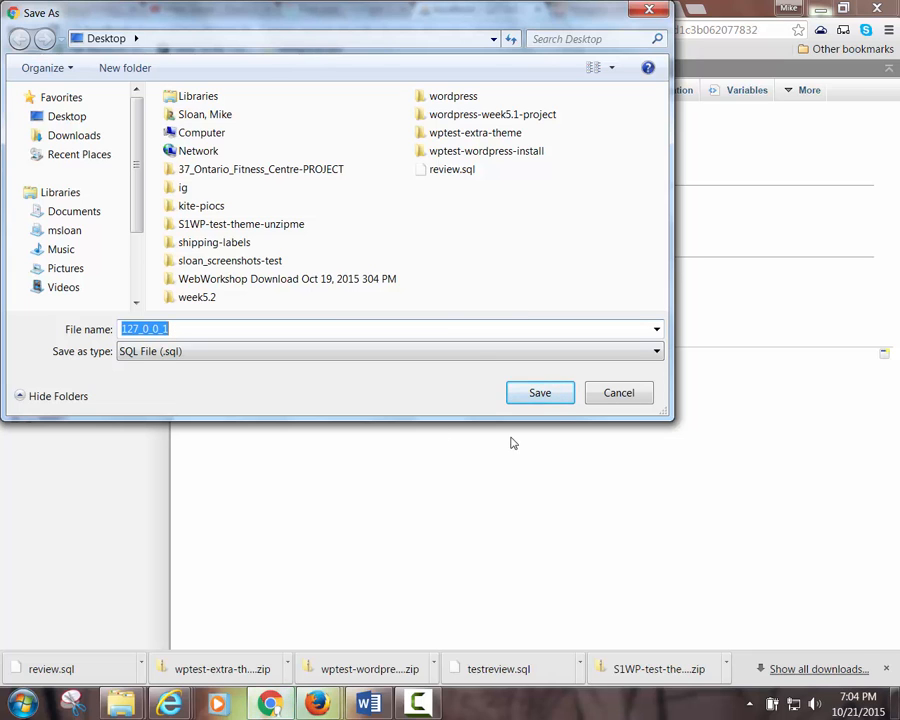
click(539, 392)
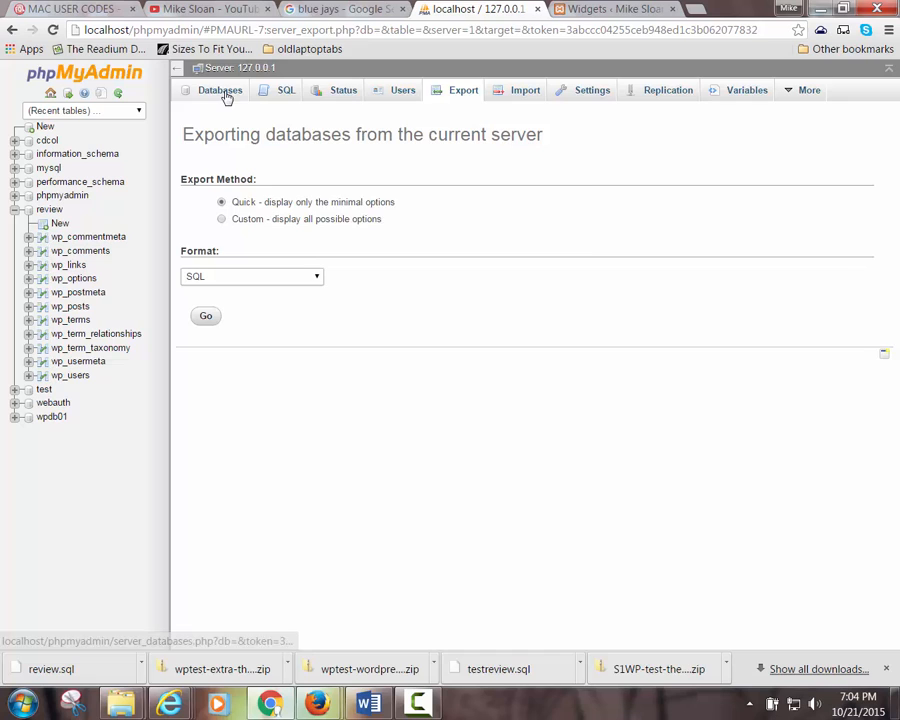
On the Databases tab, tick review and click its link to open the database
click(219, 90)
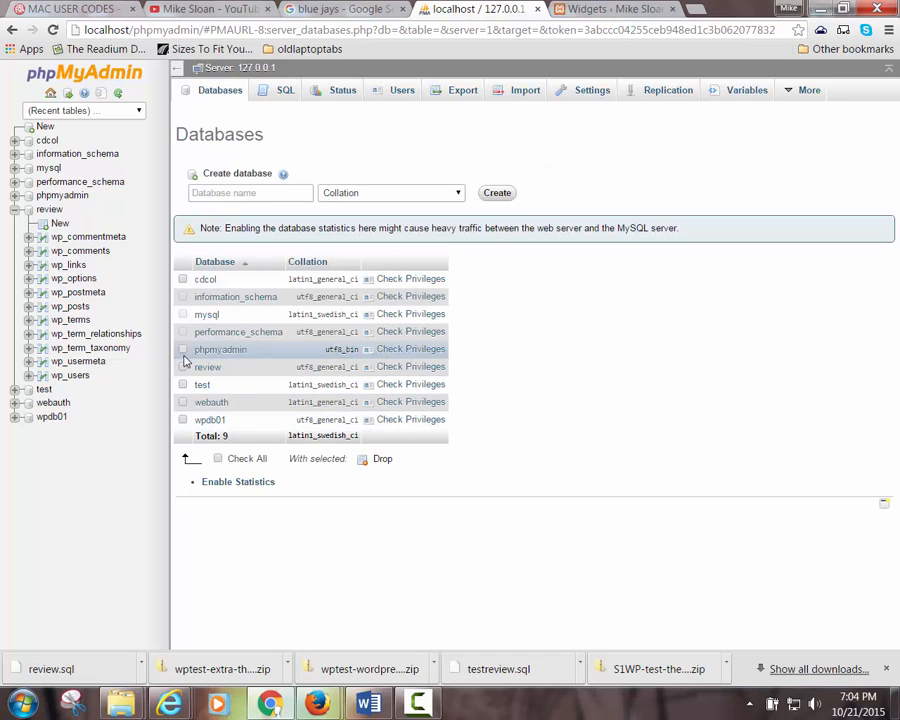
click(182, 367)
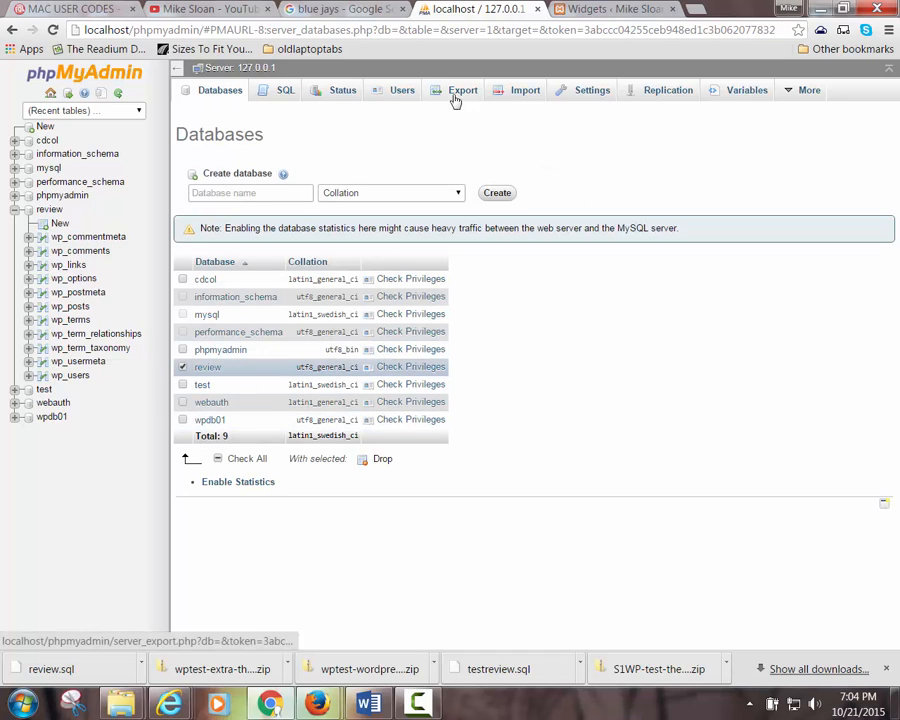
mouse_move(658, 448)
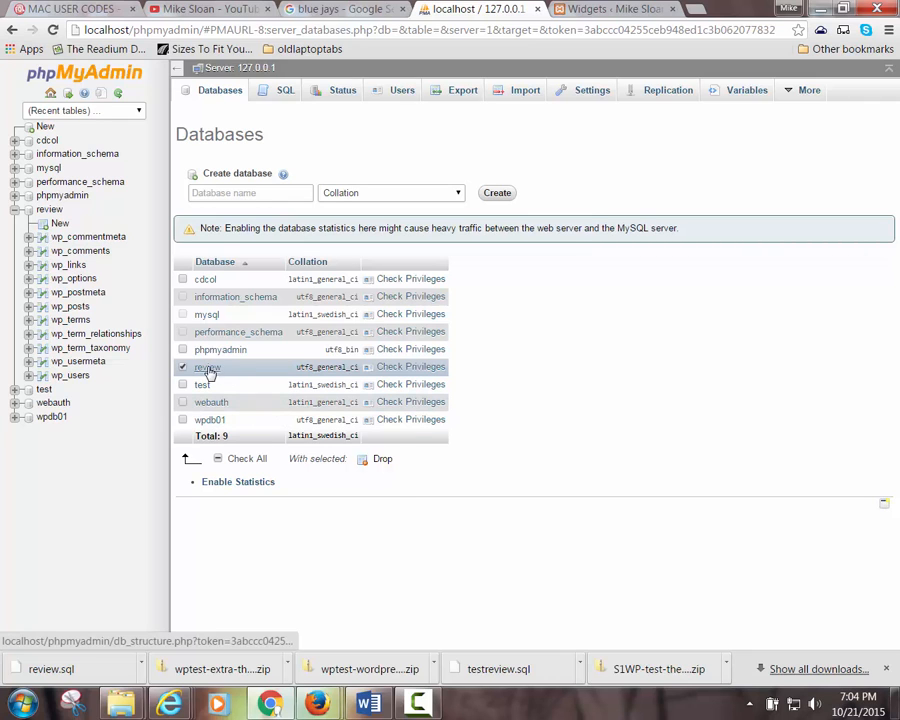
click(206, 366)
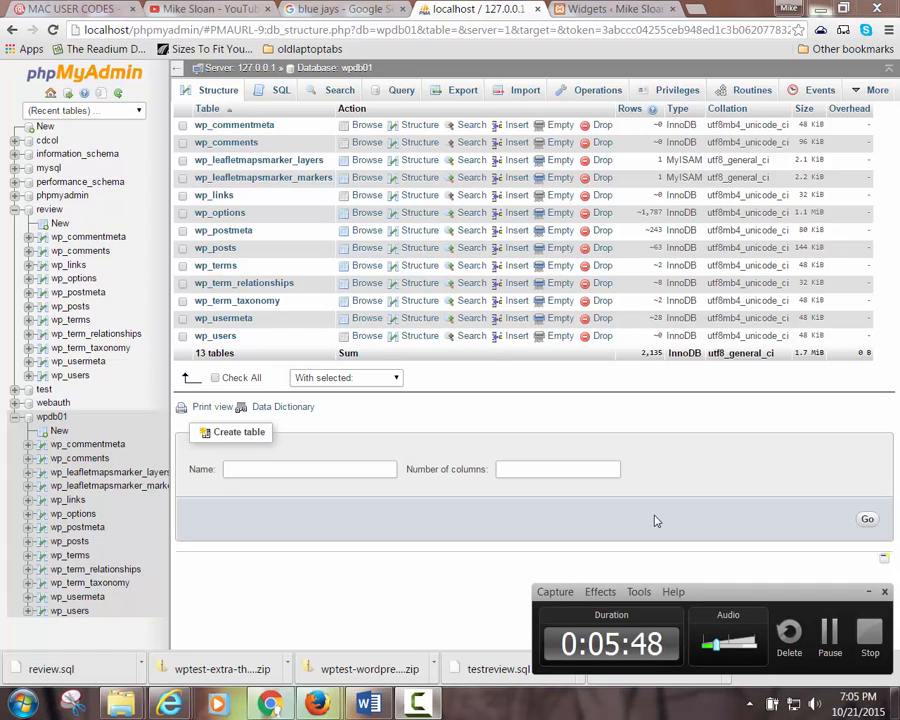
mouse_move(843, 632)
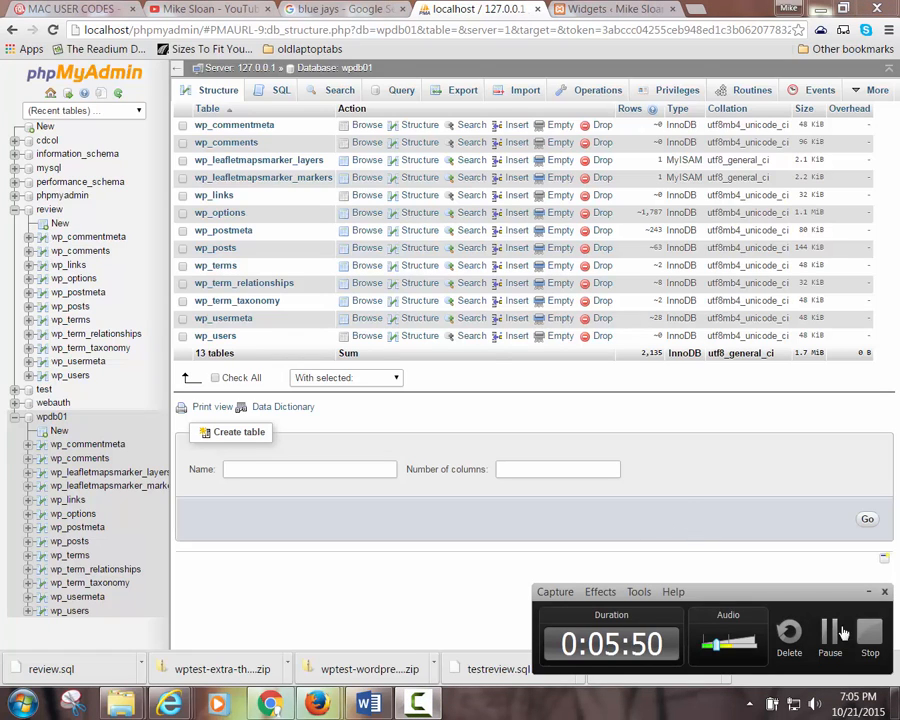